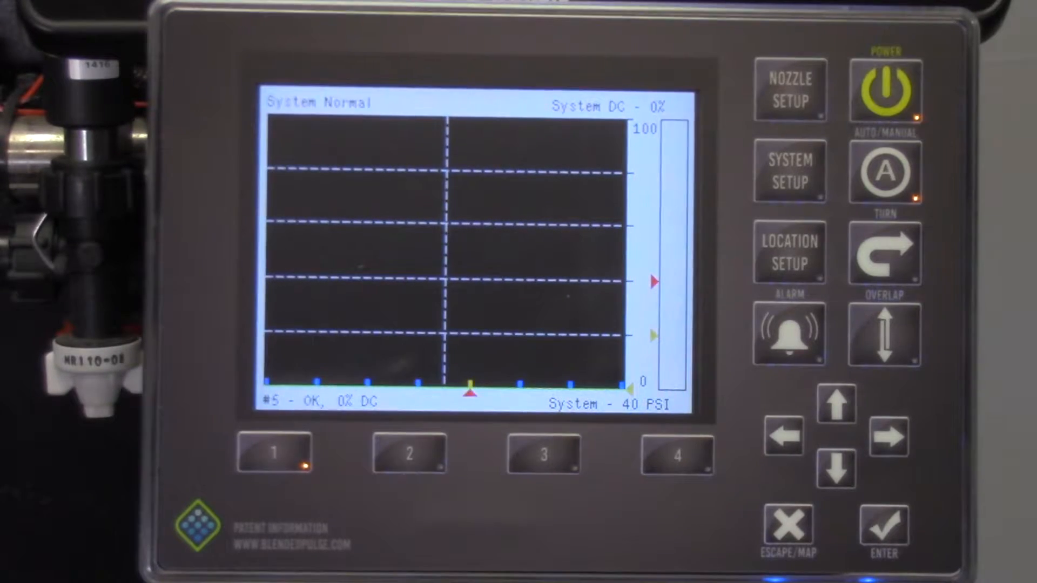
- Start the field coverage map with overlap on, then pause the recording
{"action": "left_click", "coordinate": [884, 251]}
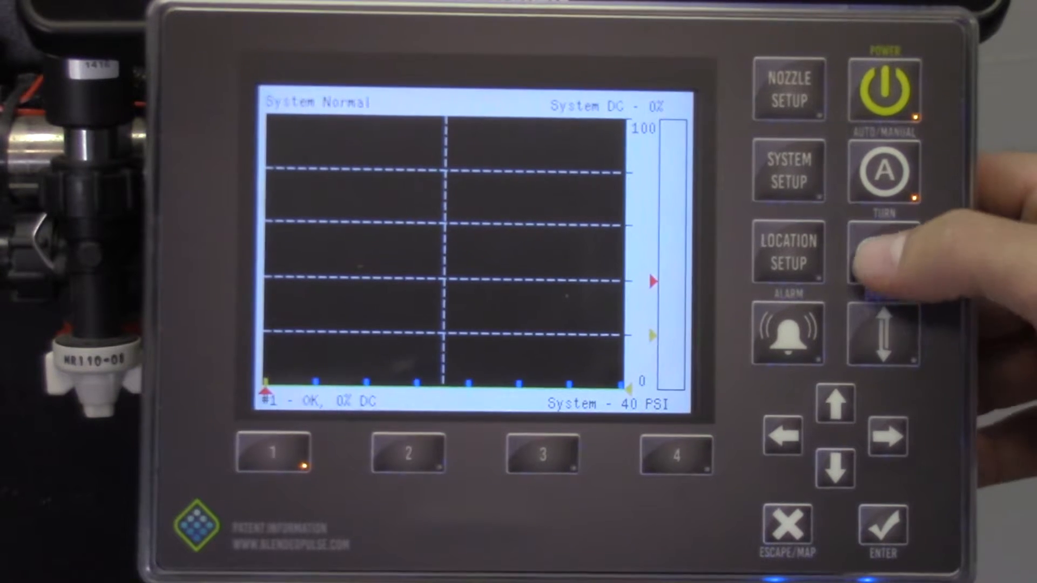
{"action": "left_click", "coordinate": [883, 254]}
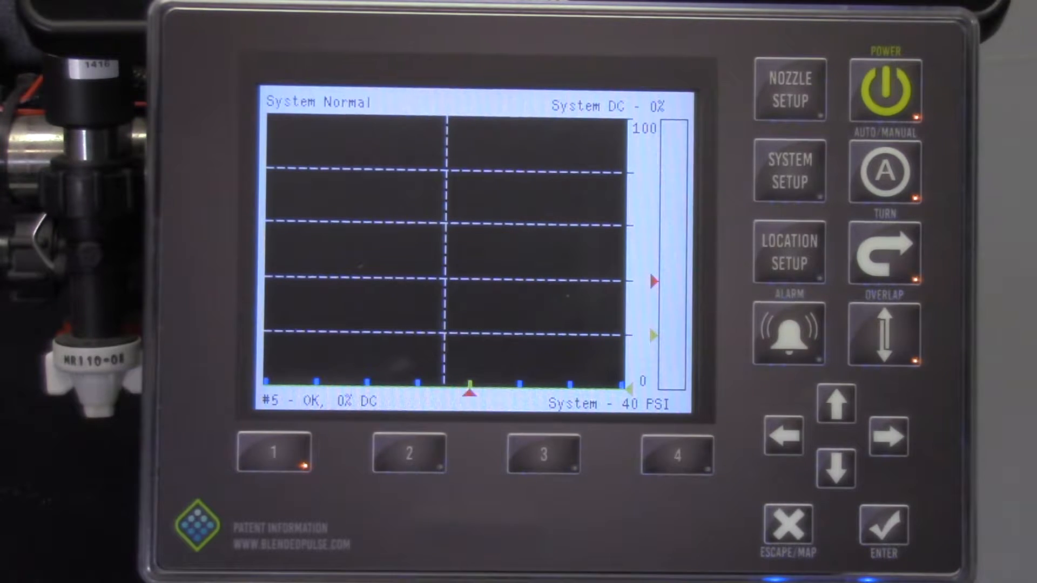
{"action": "left_click", "coordinate": [884, 334]}
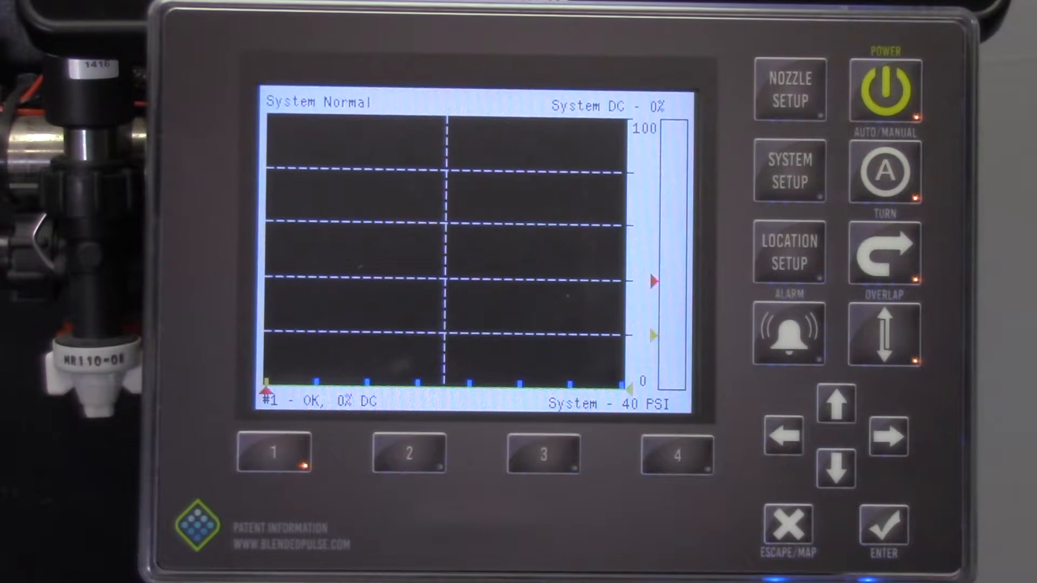
- Open the Save Map Menu with the ESCAPE/MAP button
{"action": "left_click", "coordinate": [884, 334]}
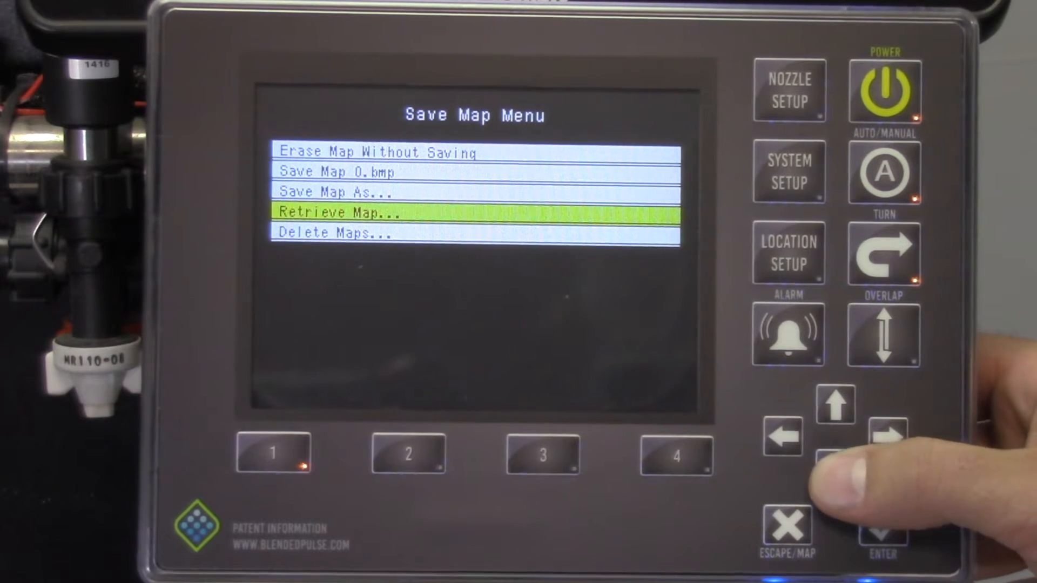
- Choose Erase Map Without Saving in the Save Map Menu and confirm it
{"action": "left_click", "coordinate": [835, 405]}
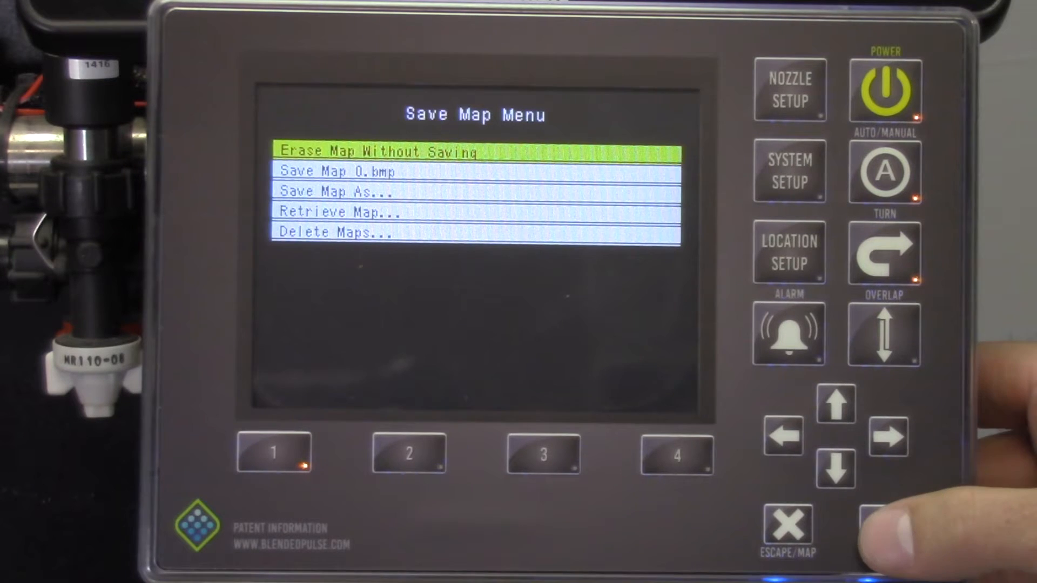
{"action": "left_click", "coordinate": [884, 529]}
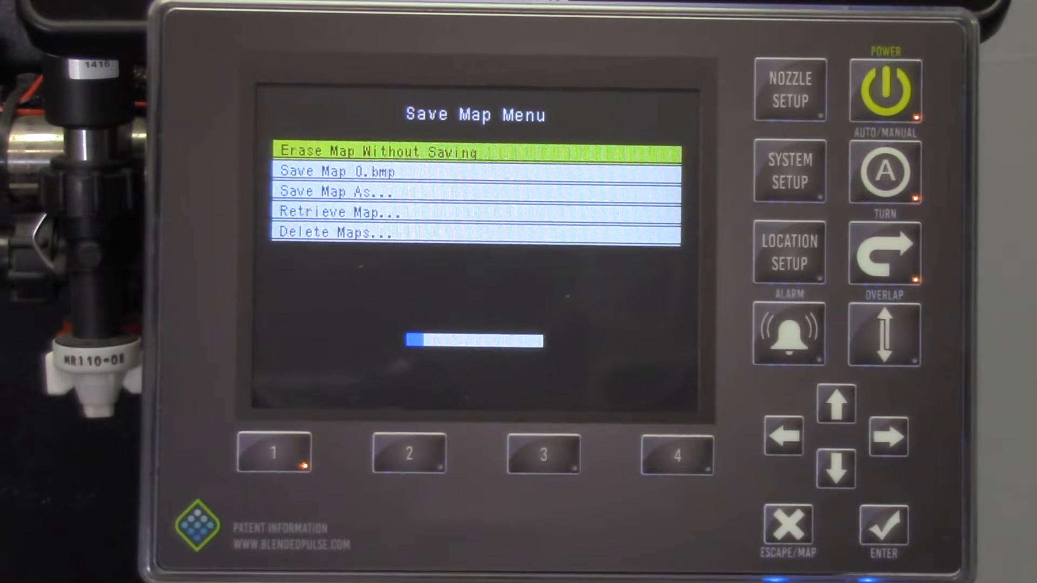